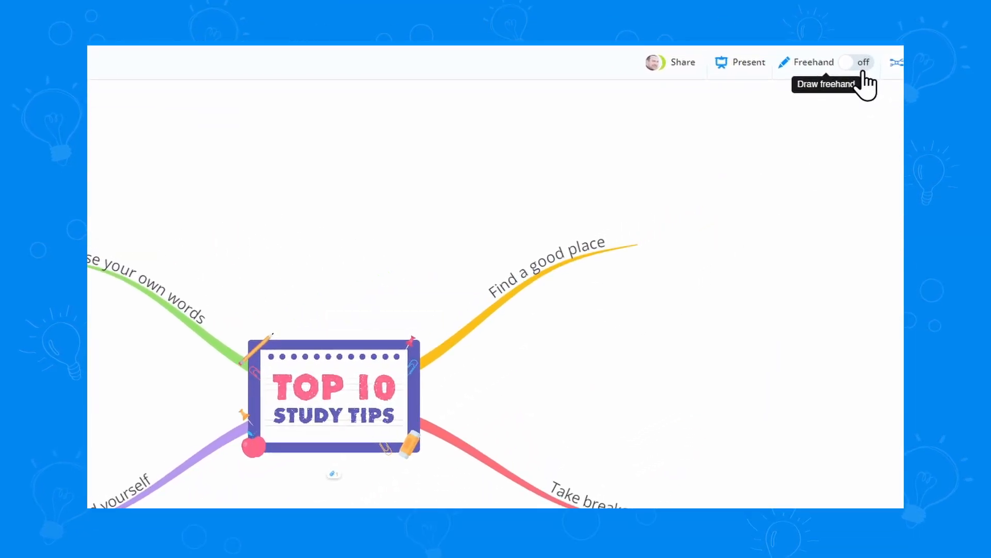
- Turn on freehand drawing to draw a wavy purple branch from Top 10 Study Tips
click(857, 62)
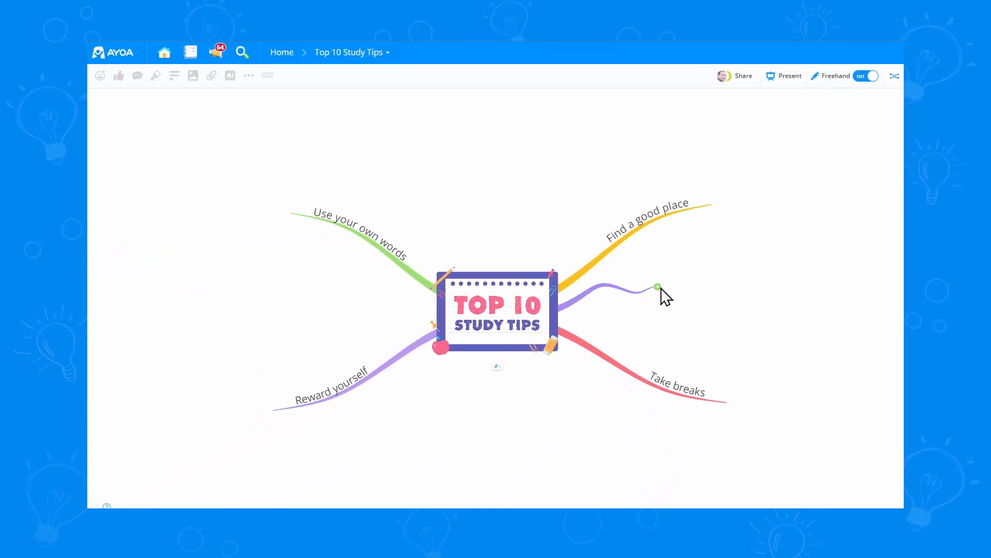
- Finish the new branch and label it 'Minimize distractions'
click(657, 288)
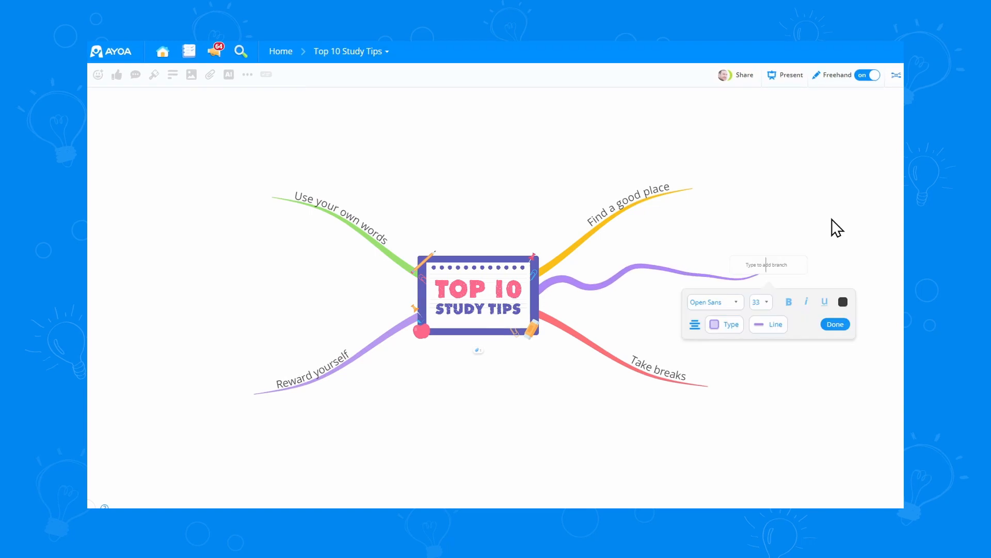
text(Minimize distractions)
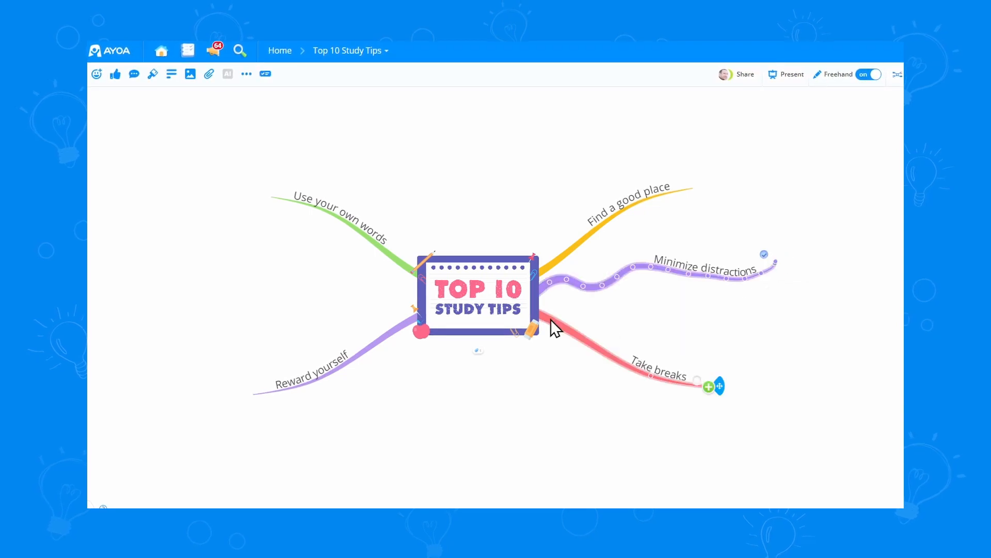
click(709, 385)
text(Clean your de)
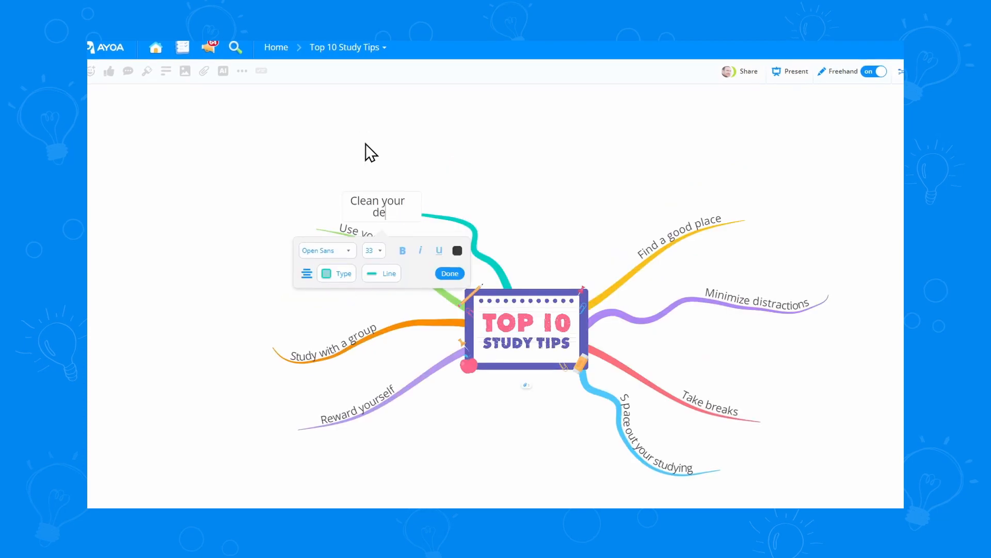
- Confirm the fourth new branch's label 'Clean your desk'
click(449, 273)
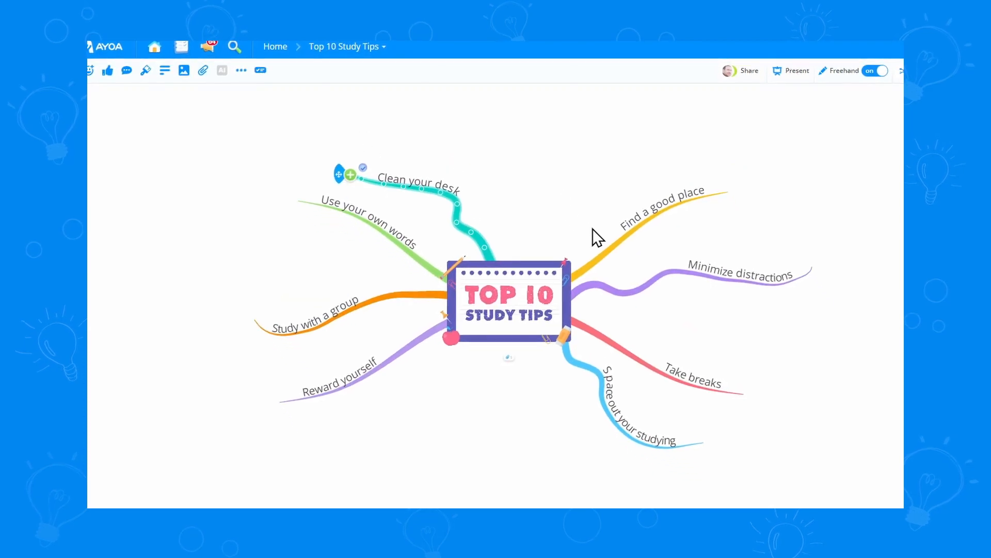